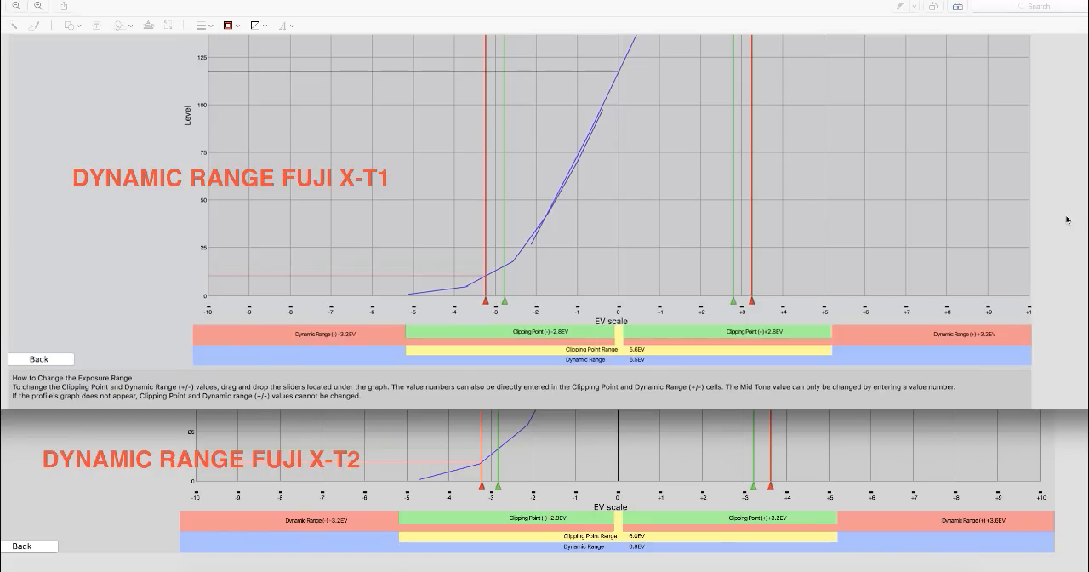
mouse_move(773, 354)
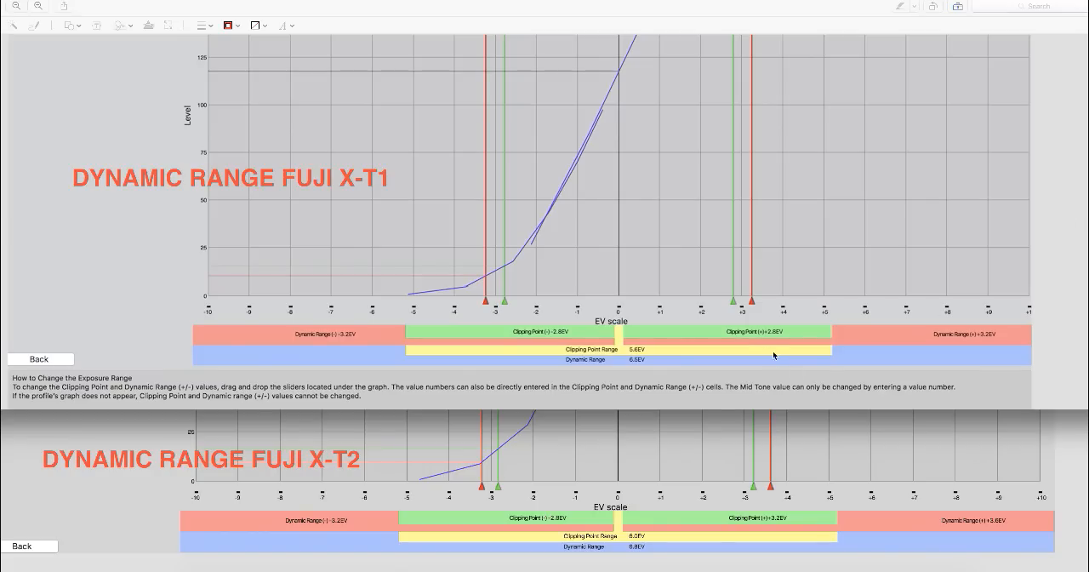
mouse_move(620, 365)
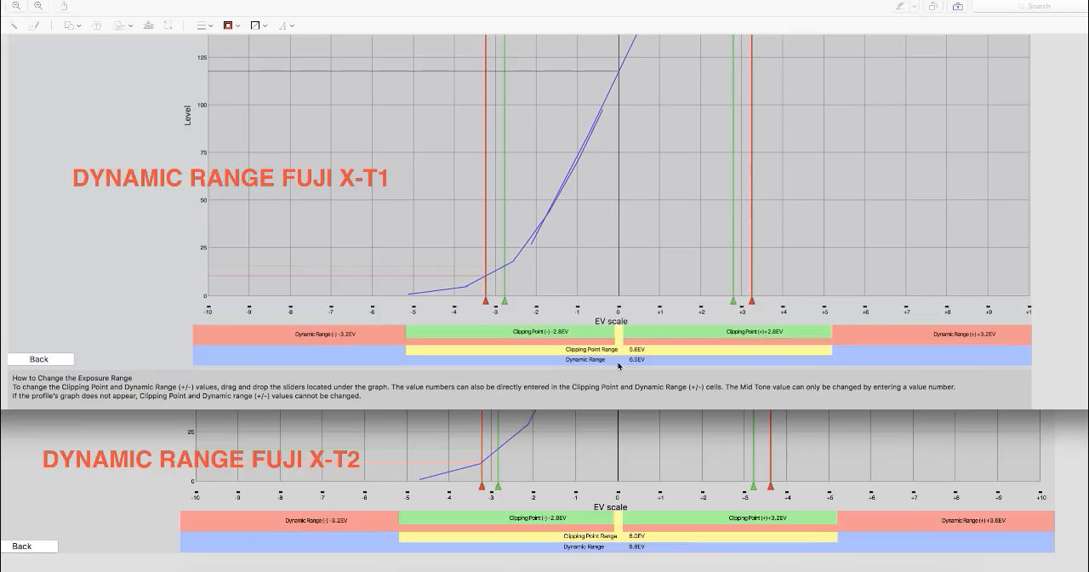
mouse_move(595, 340)
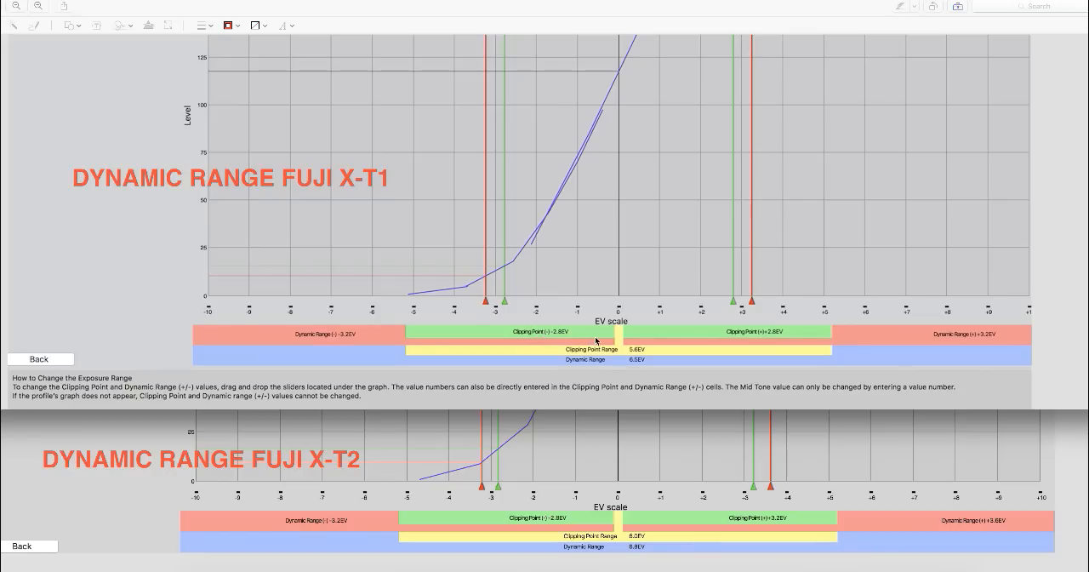
mouse_move(575, 335)
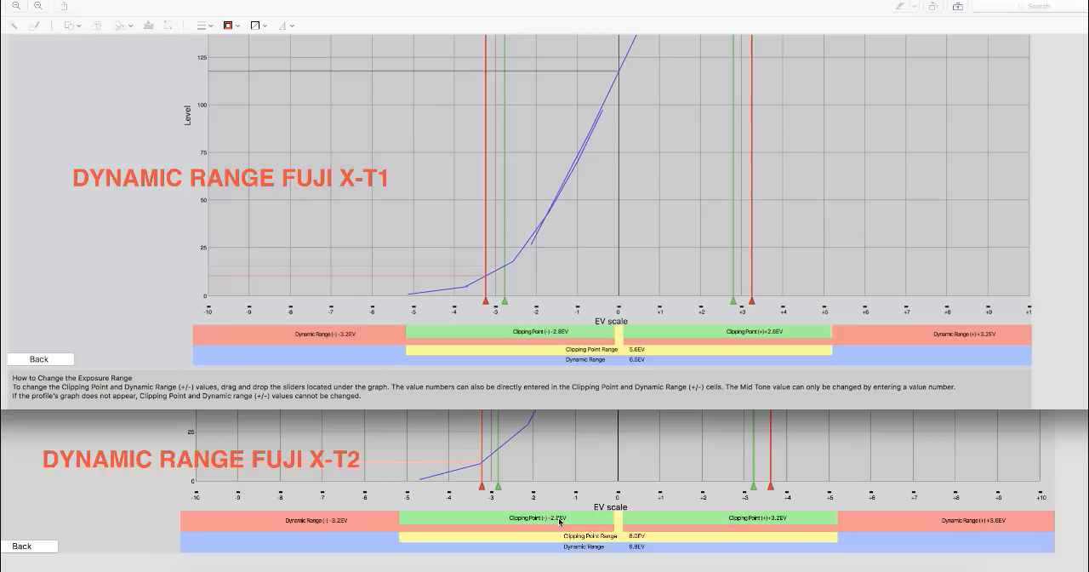
mouse_move(418, 520)
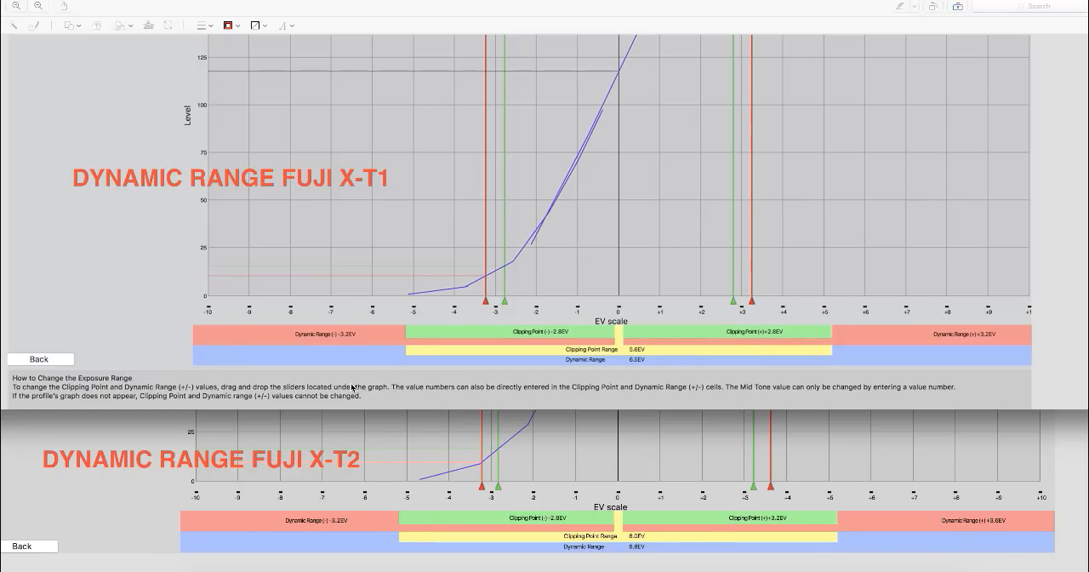
mouse_move(381, 289)
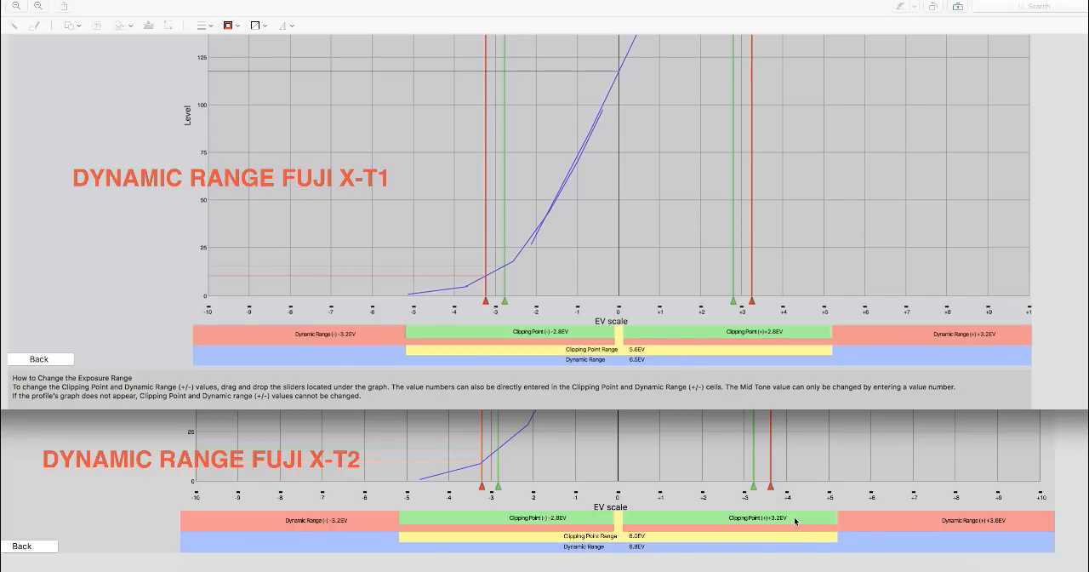
mouse_move(792, 328)
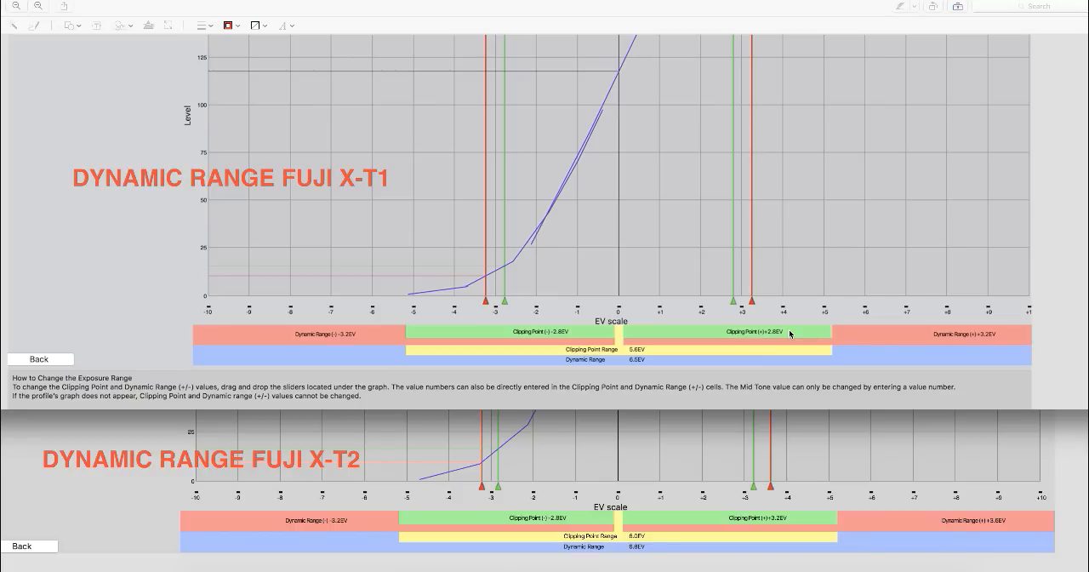
mouse_move(757, 504)
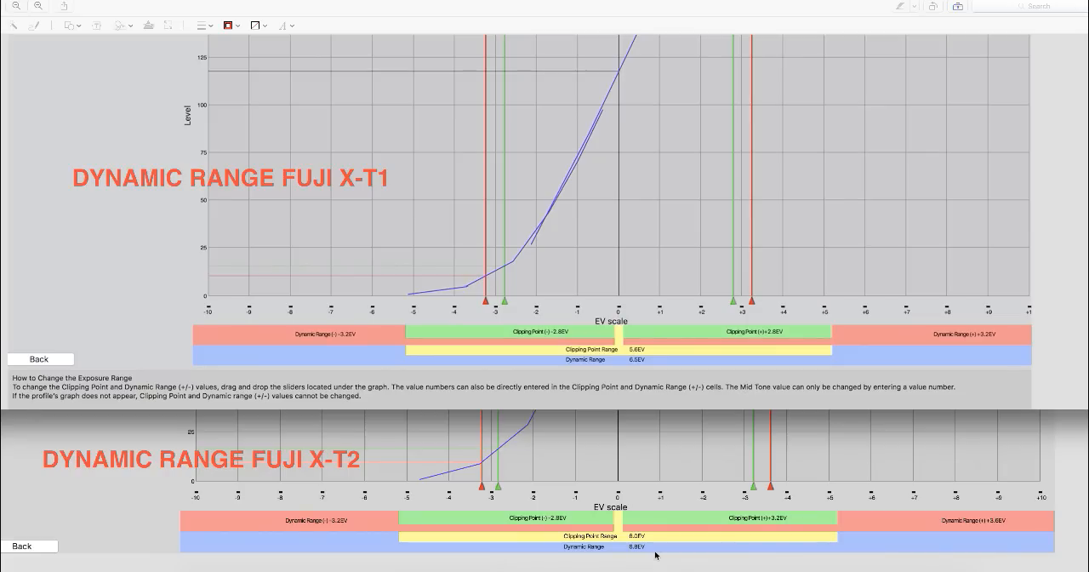
mouse_move(526, 388)
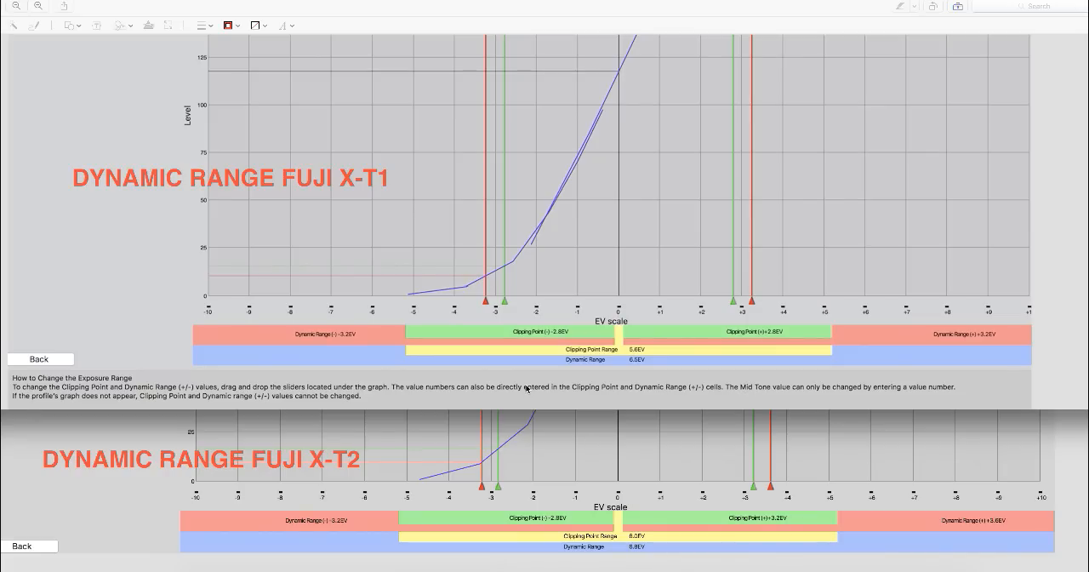
mouse_move(412, 357)
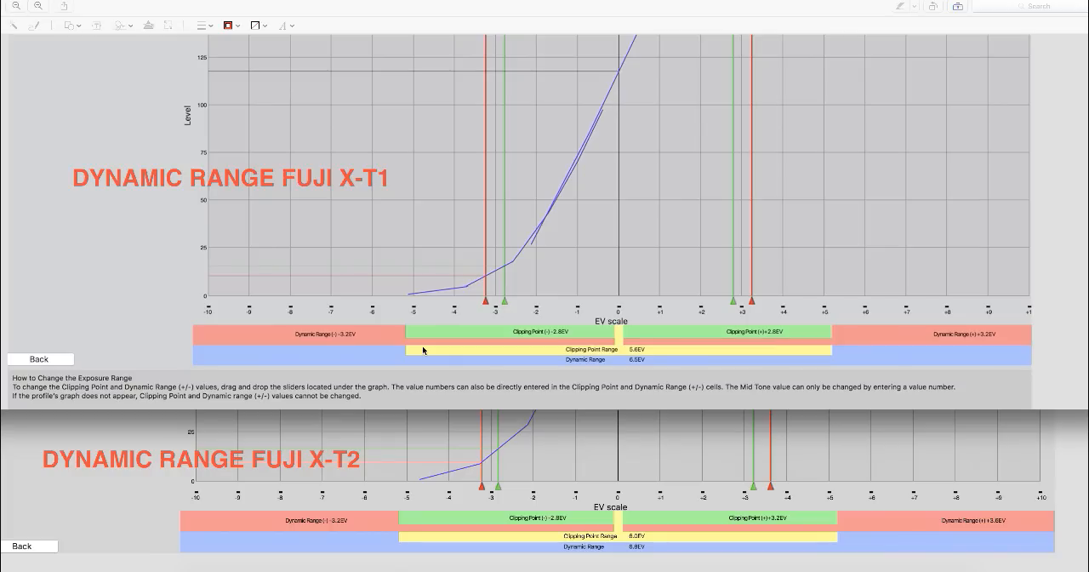
mouse_move(401, 329)
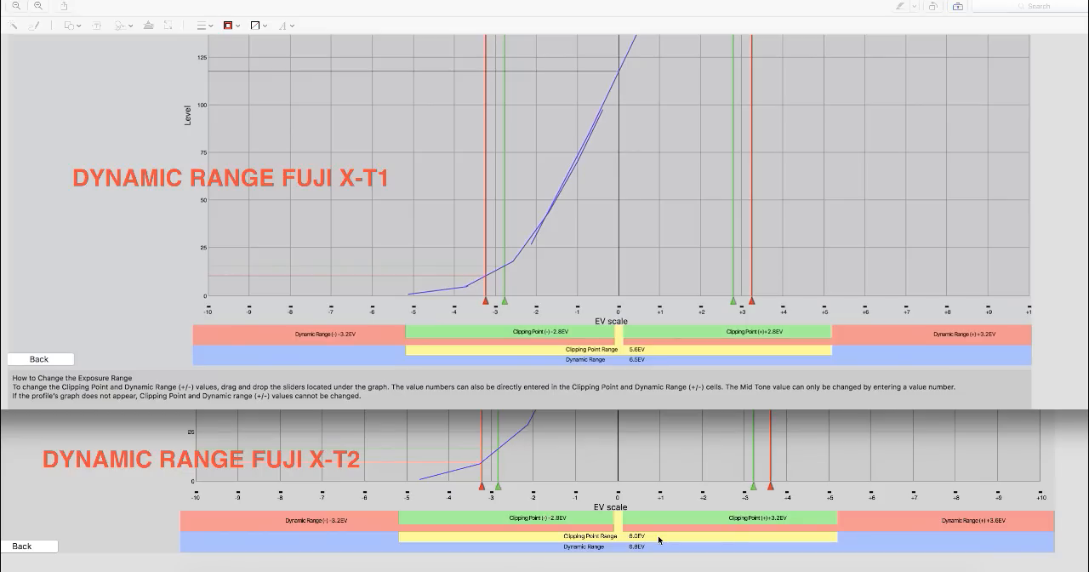
mouse_move(436, 470)
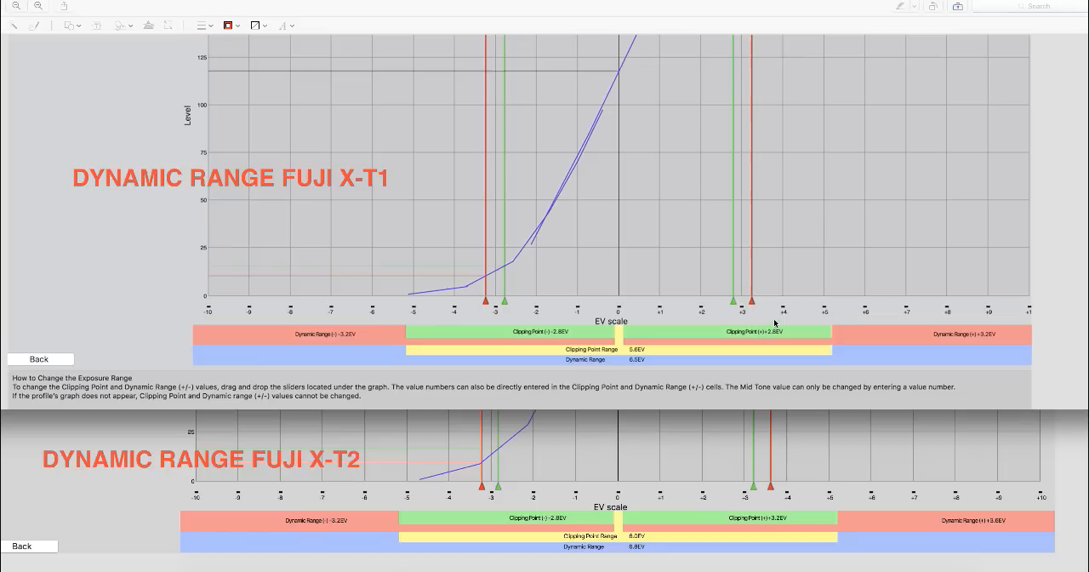
mouse_move(791, 334)
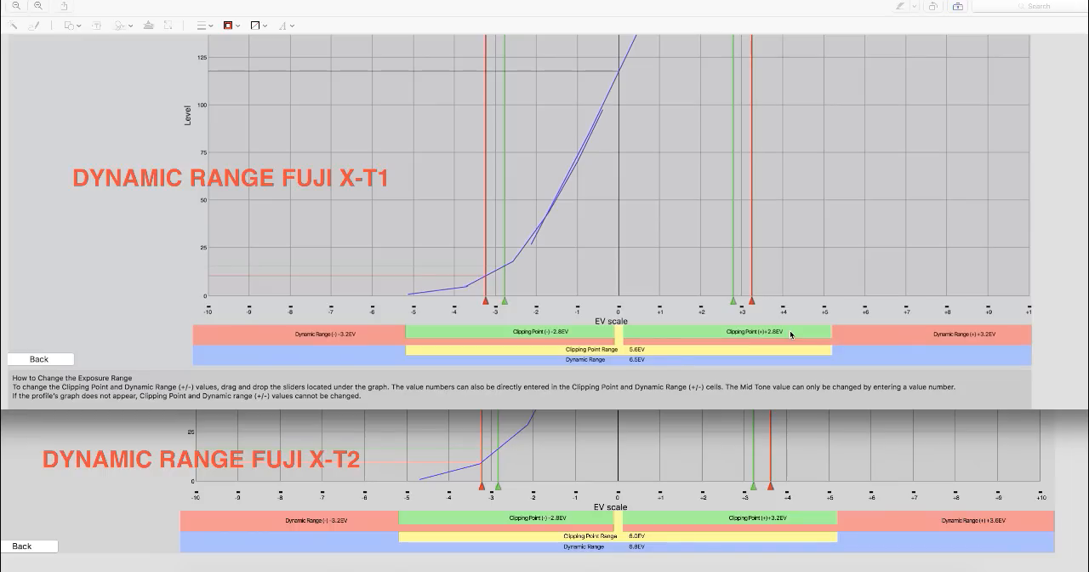
mouse_move(789, 333)
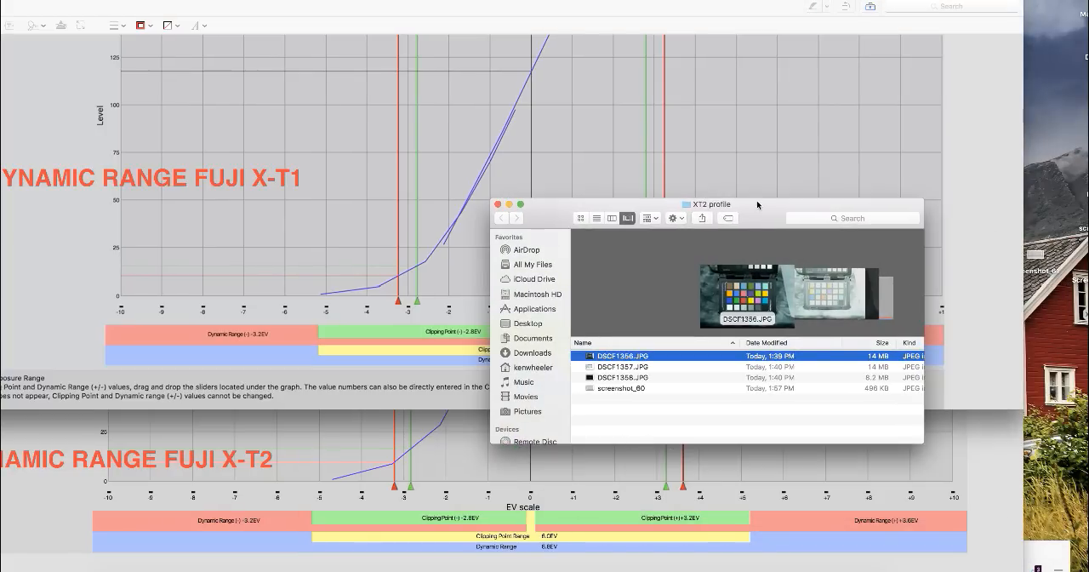
Open the colour checker test JPEG from the X-T2 profile folder in Finder
click(621, 368)
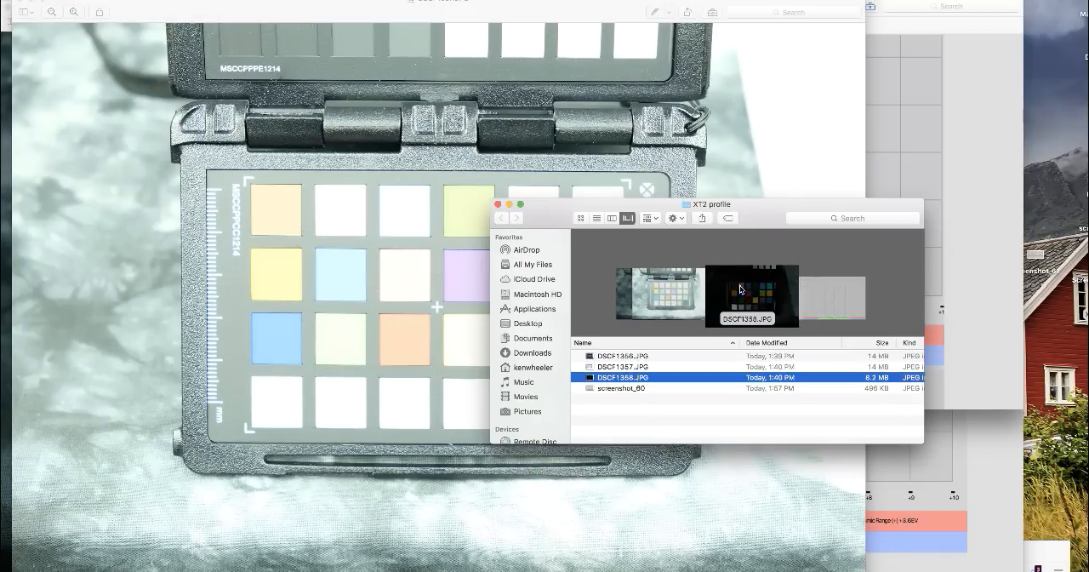
double_click(622, 378)
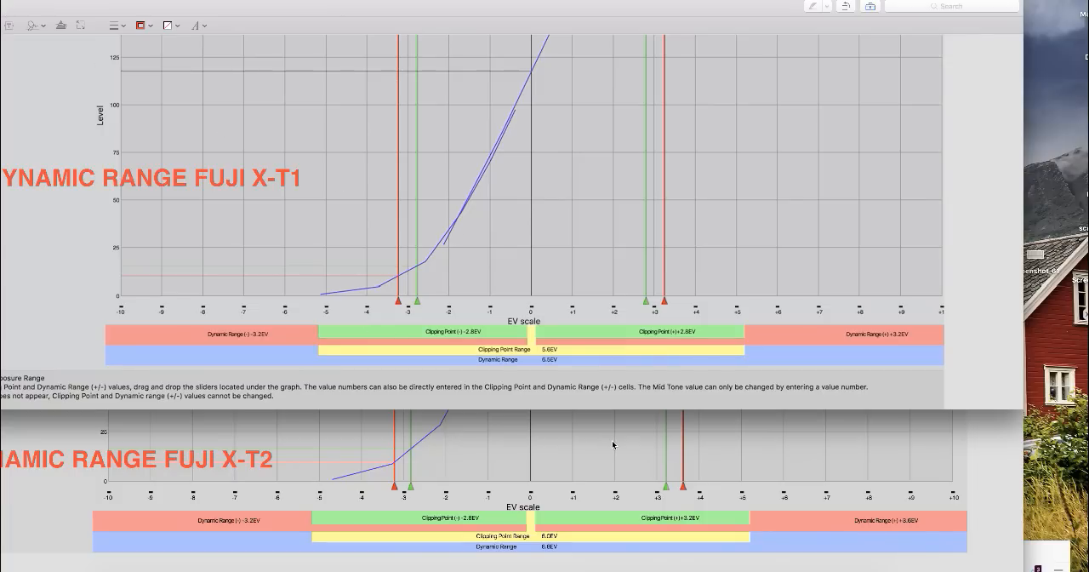
mouse_move(510, 3)
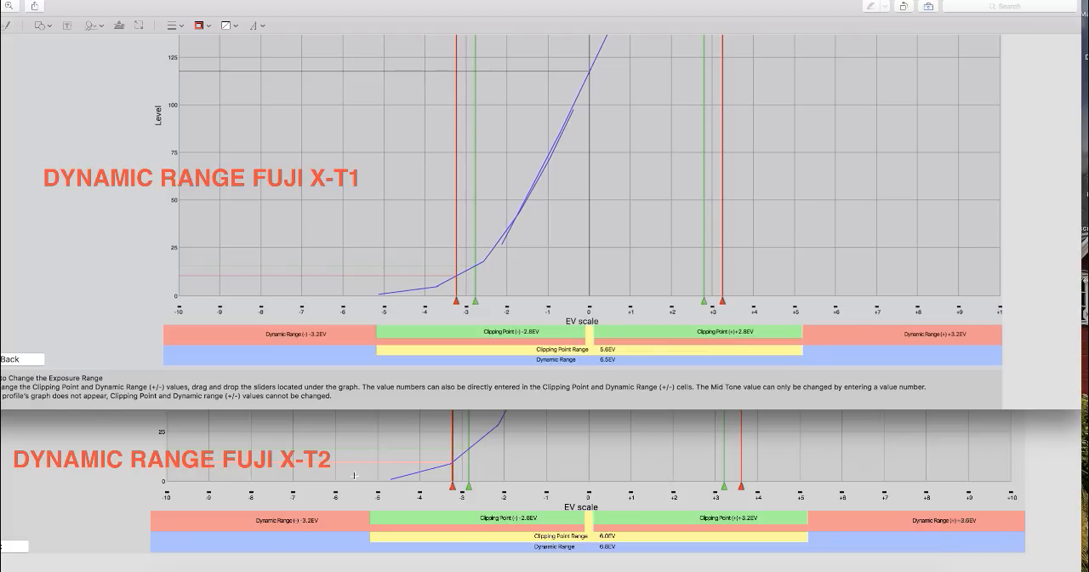
mouse_move(575, 396)
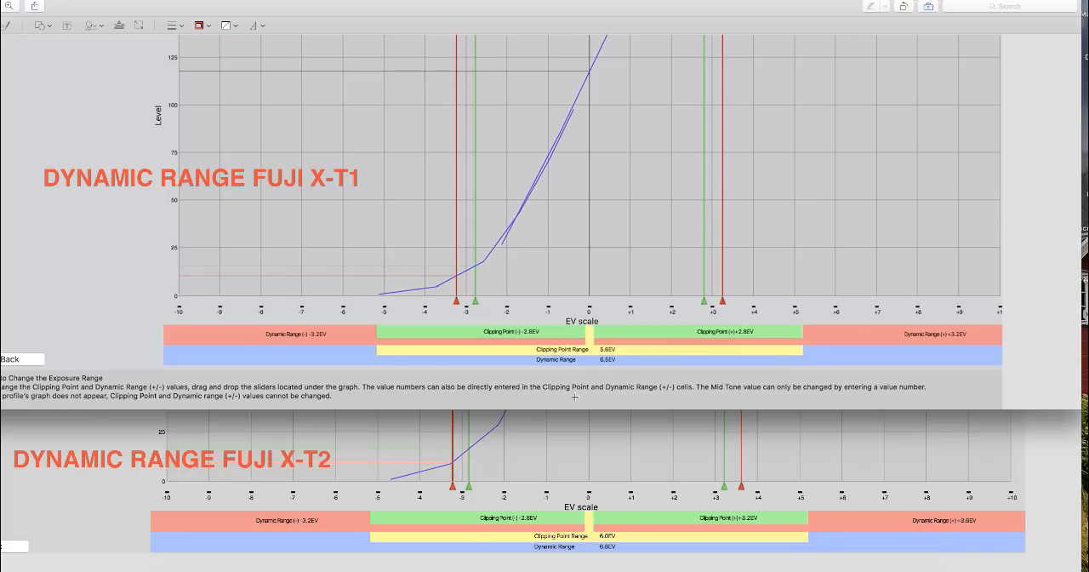
mouse_move(643, 297)
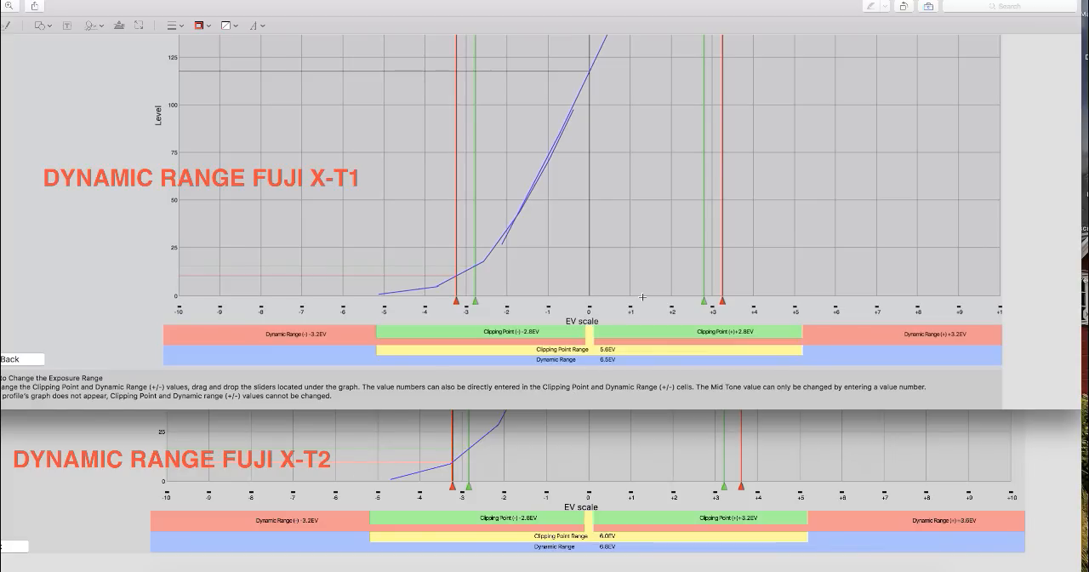